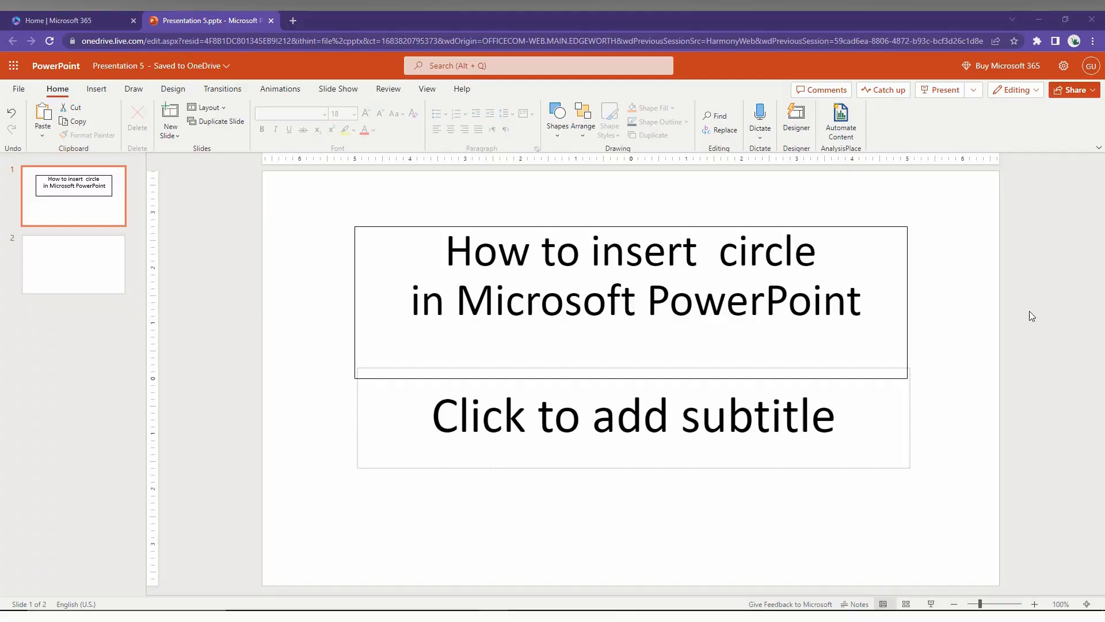
# Select slide 2 to start adding a large blue oval
pyautogui.click(96, 89)
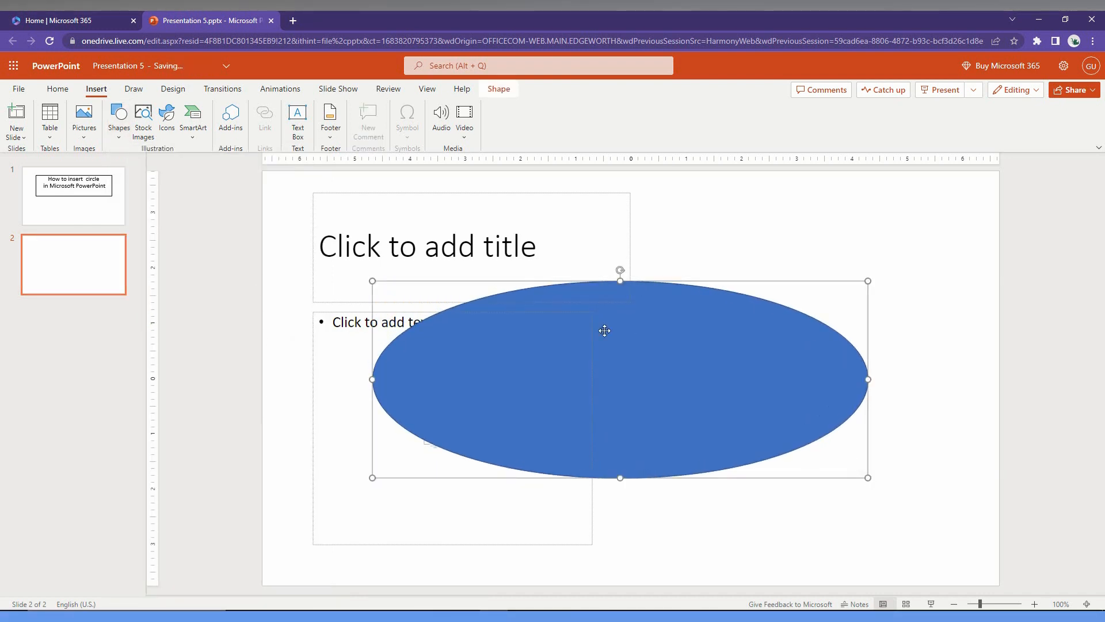
pyautogui.click(548, 108)
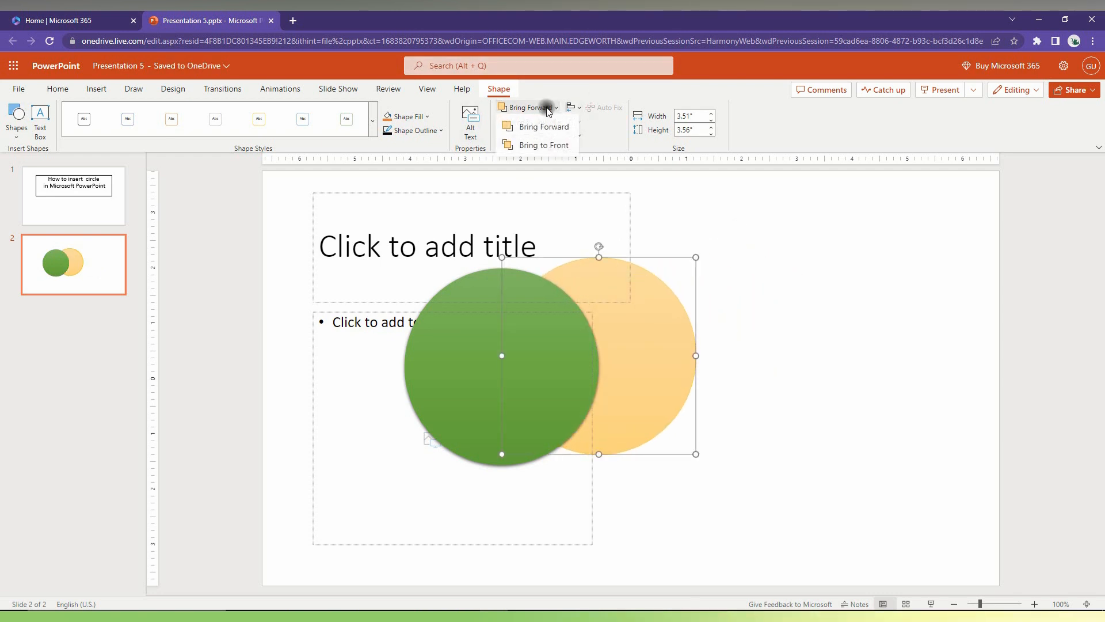